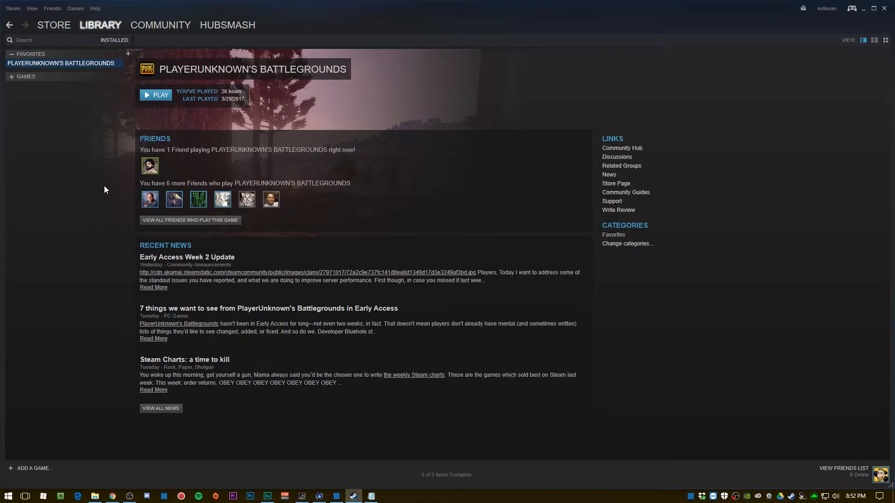
mouse_move(78, 202)
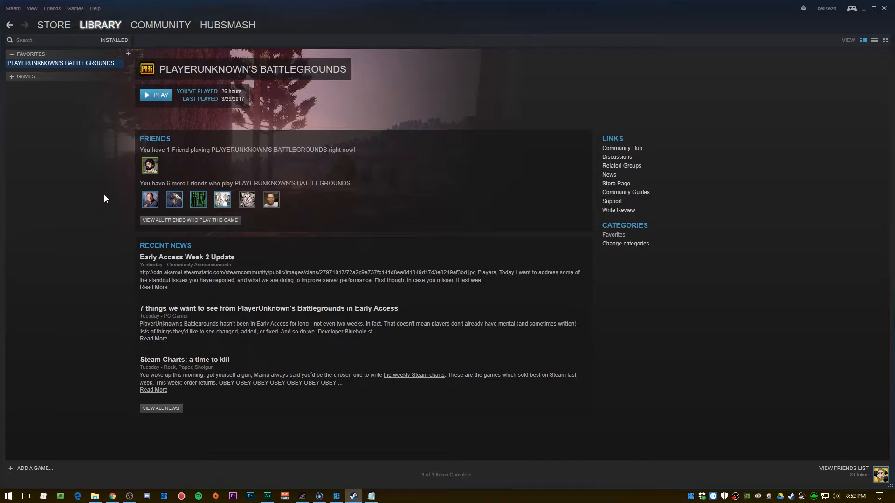
mouse_move(110, 190)
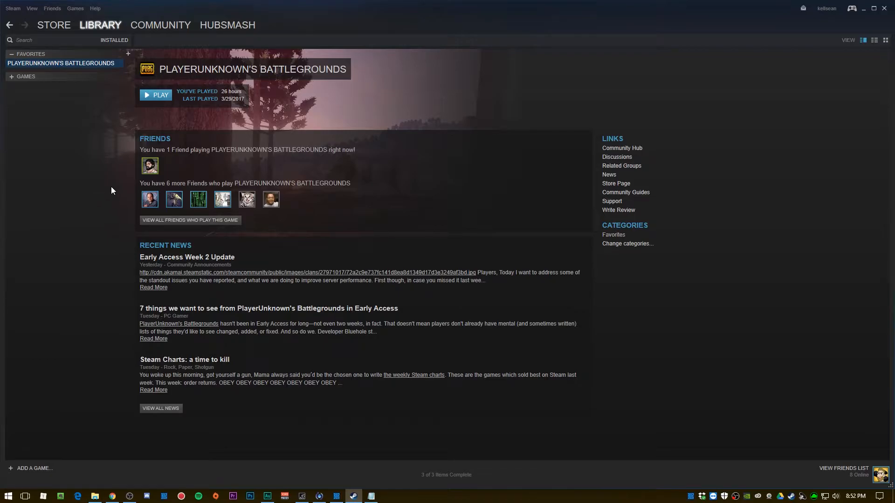
mouse_move(100, 197)
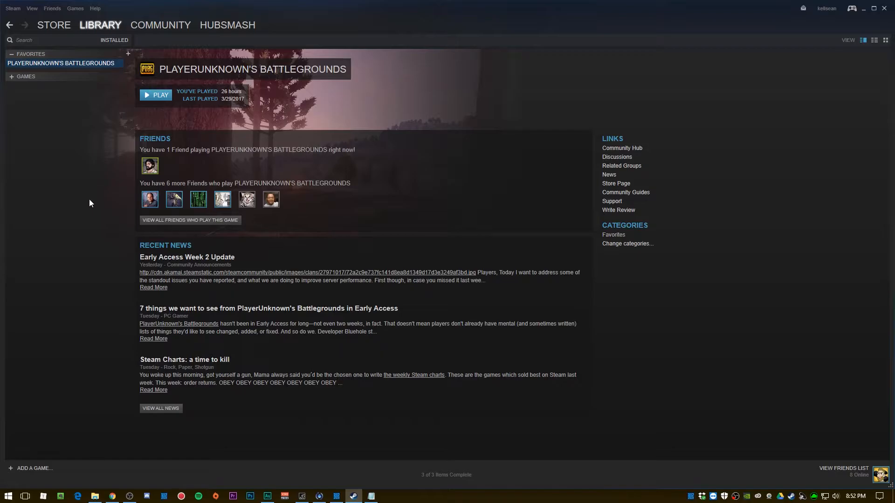
mouse_move(113, 189)
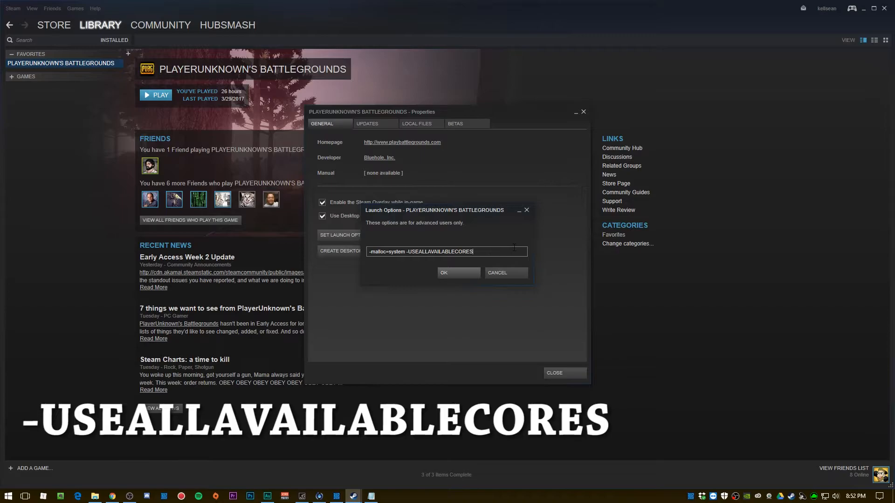
Append the -sm4 flag to complete the launch options -malloc=system -USEALLAVAILABLECORES -sm4.
type("-sm4")
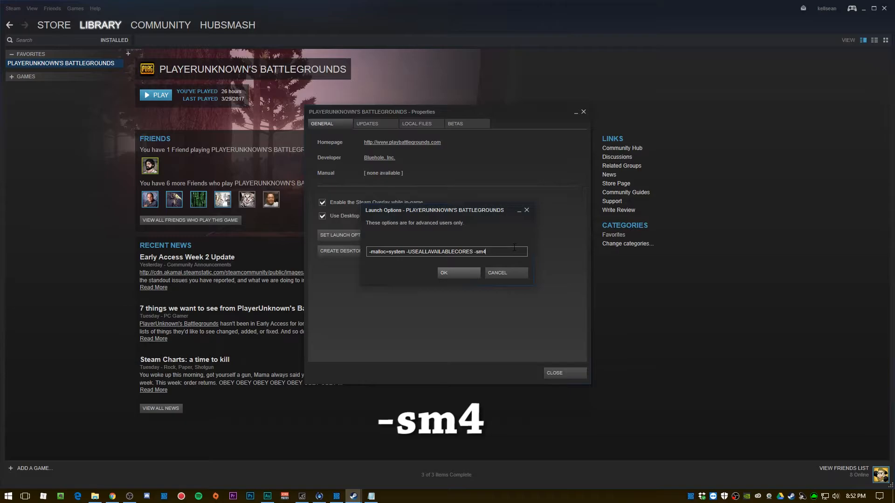
key("backspace")
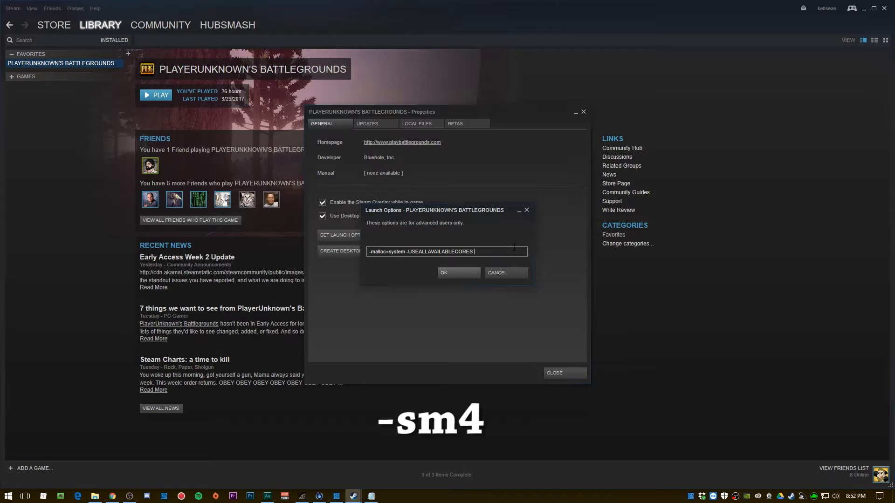
type("-sm4")
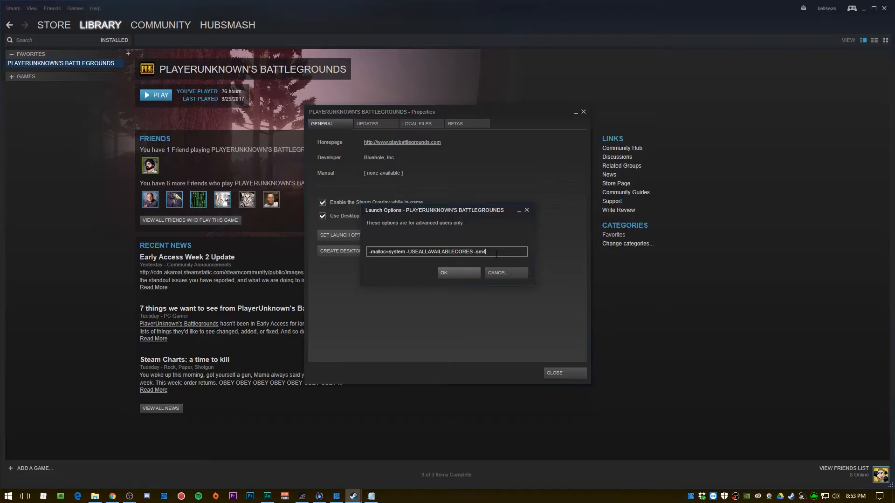
double_click(478, 252)
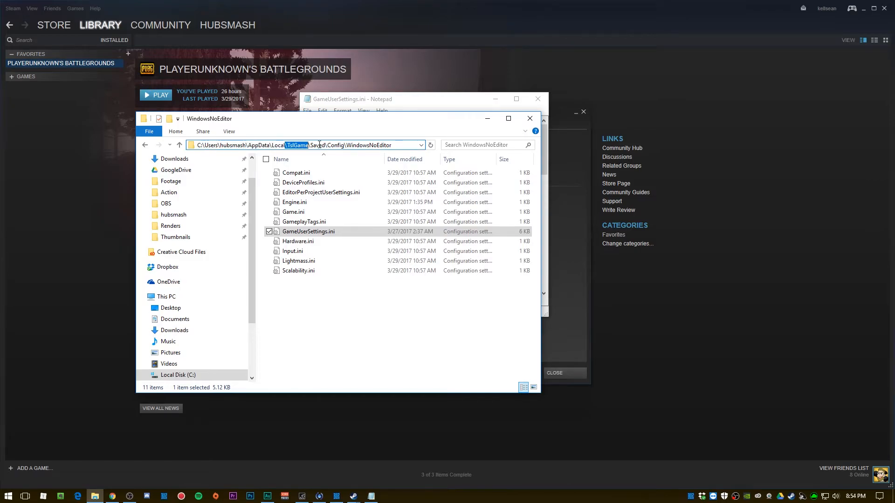
Select the WindowsNoEditor folder holding GameUserSettings.ini.
left_click(360, 145)
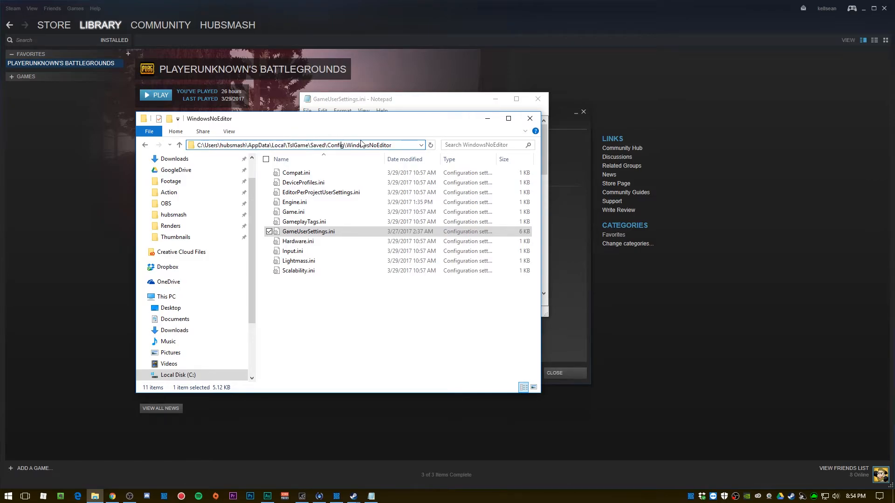
mouse_move(319, 234)
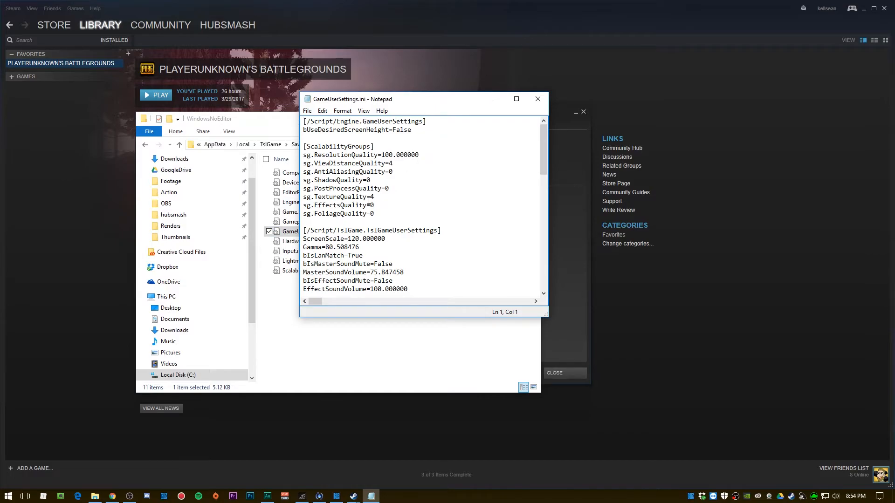
Highlight ViewDistanceQuality=4 and TextureQuality=4 under ScalabilityGroups.
left_click(376, 196)
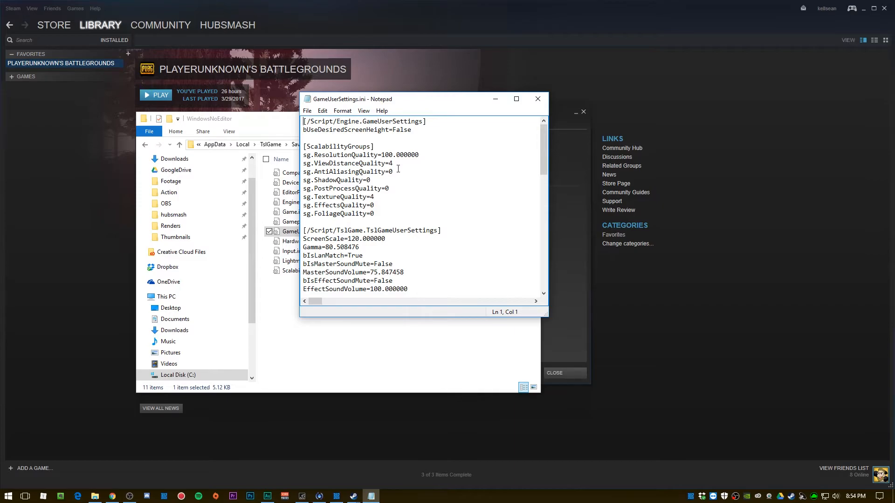
left_click(392, 163)
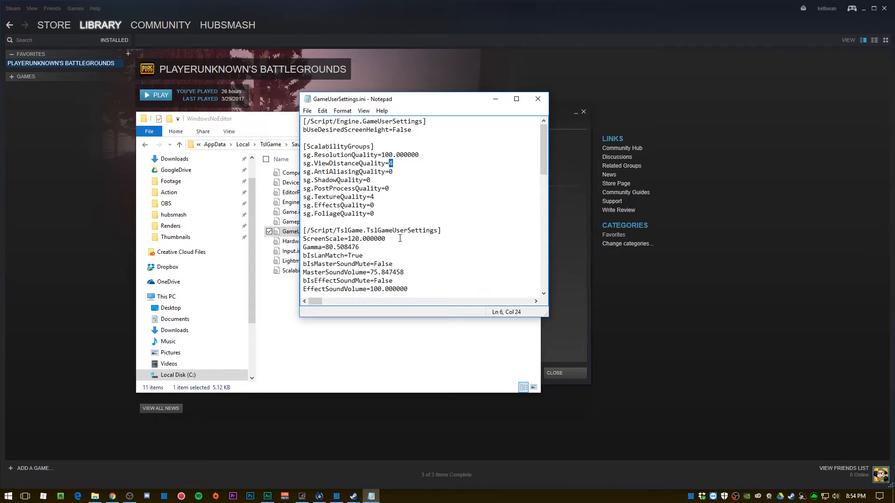
double_click(364, 238)
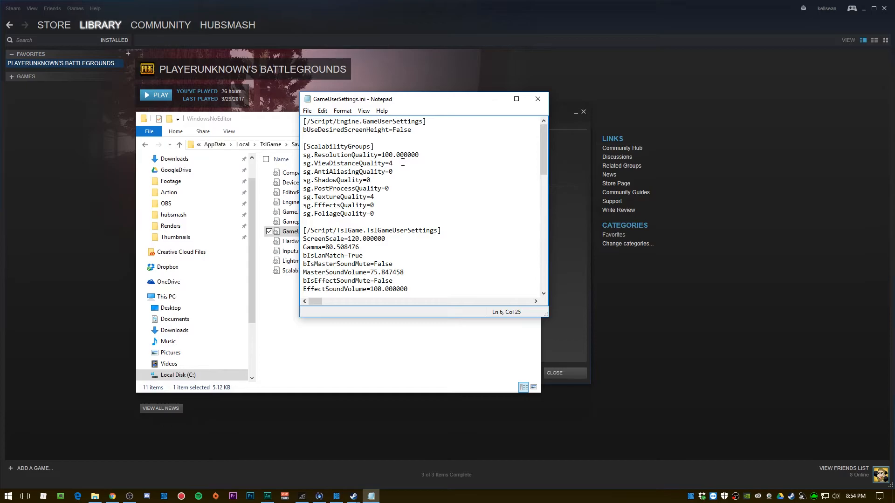
left_click(376, 197)
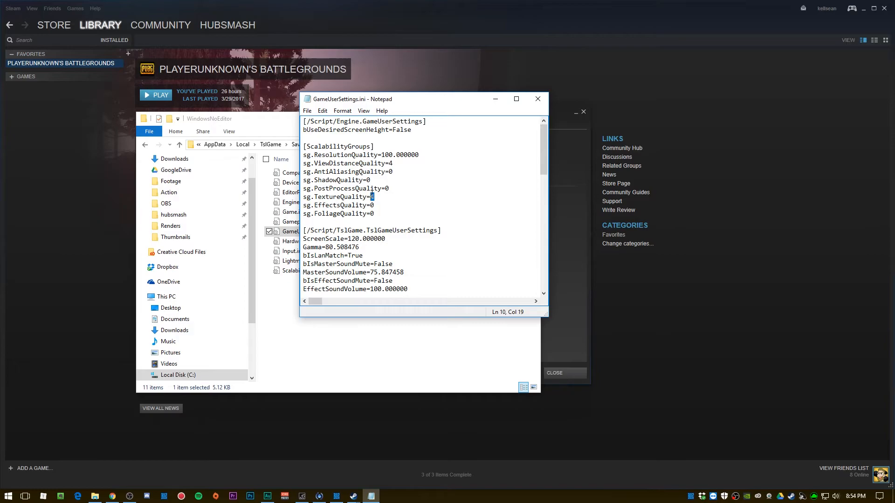
triple_click(338, 197)
type("4")
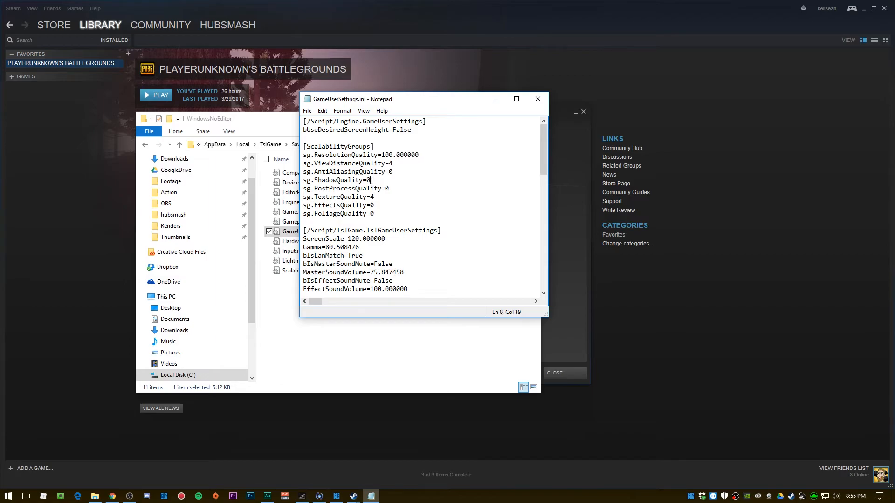
Point out ShadowQuality=0 and PostProcessQuality=0, then the whole ViewDistanceQuality=4 line.
left_click(395, 172)
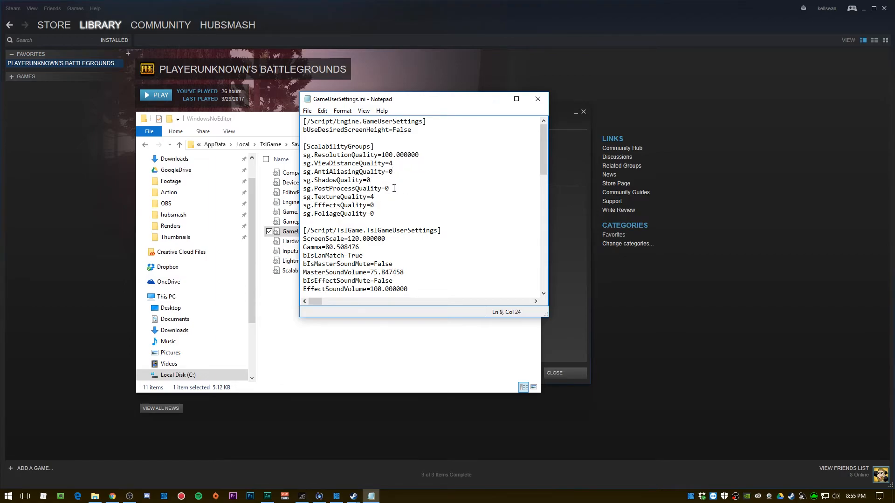
left_click_drag(309, 163, 375, 214)
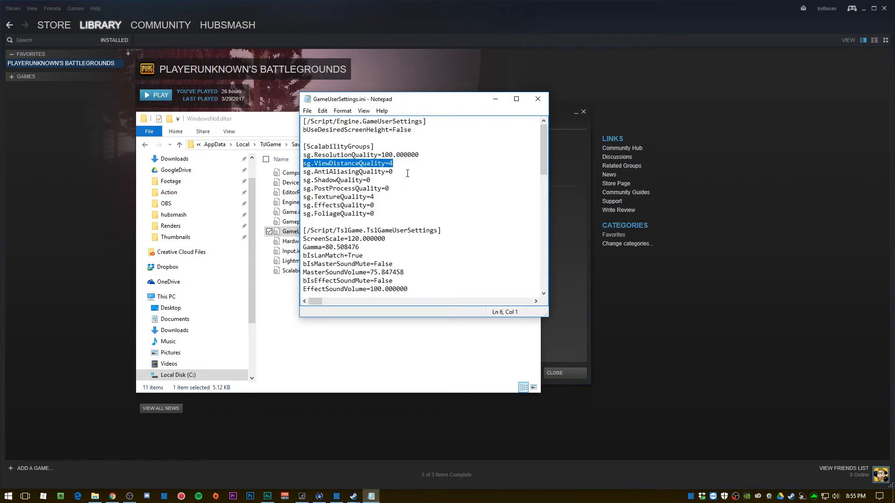
left_click(390, 163)
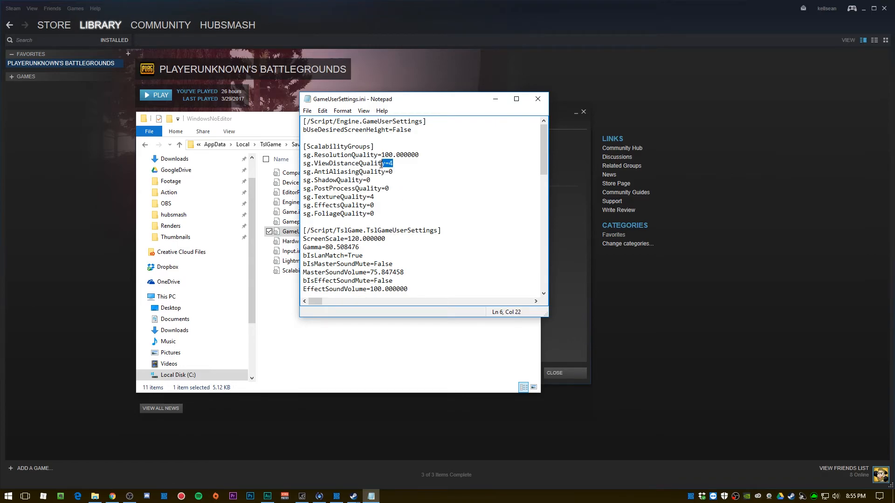